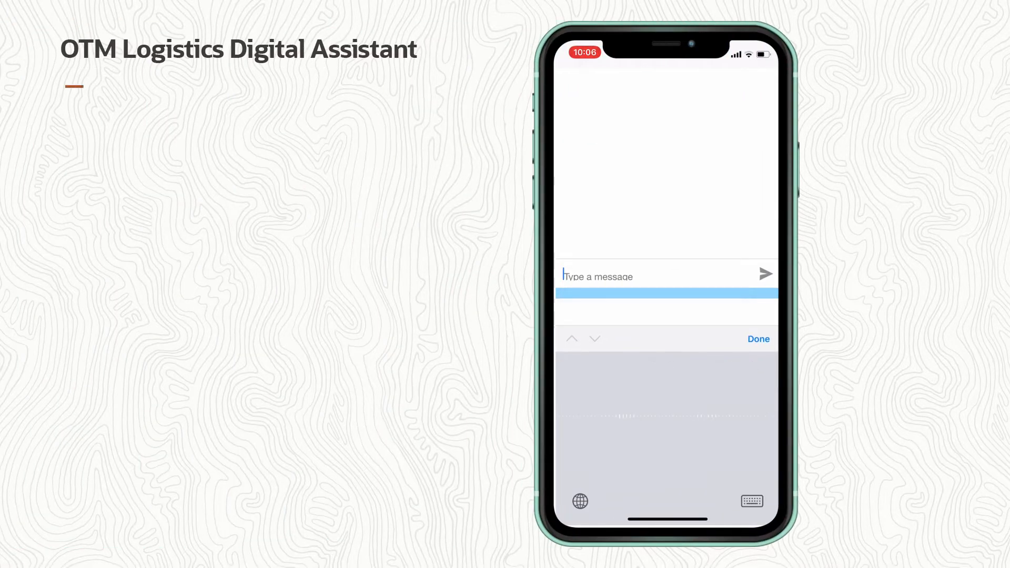
text(Where are my orders)
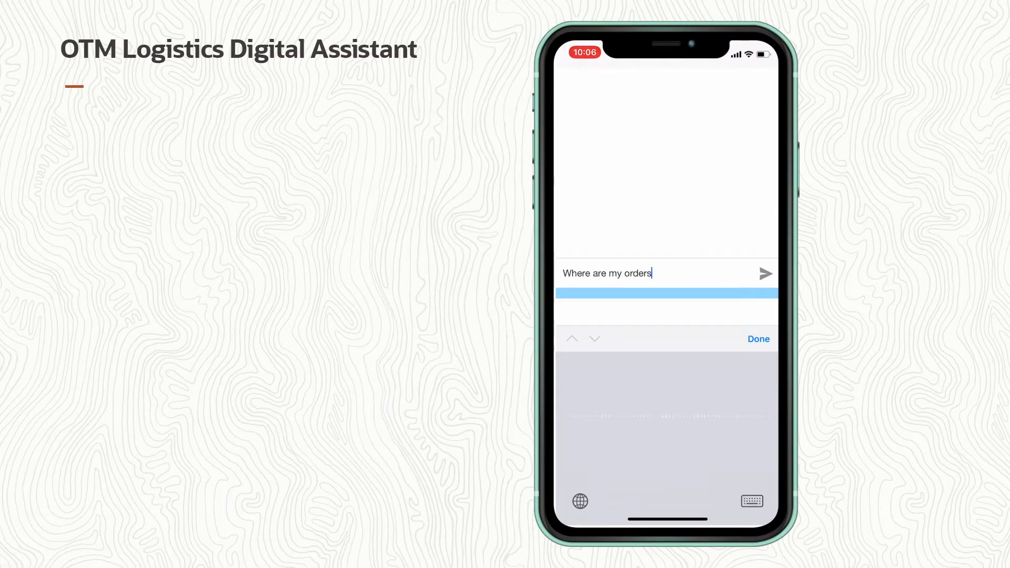
click(766, 274)
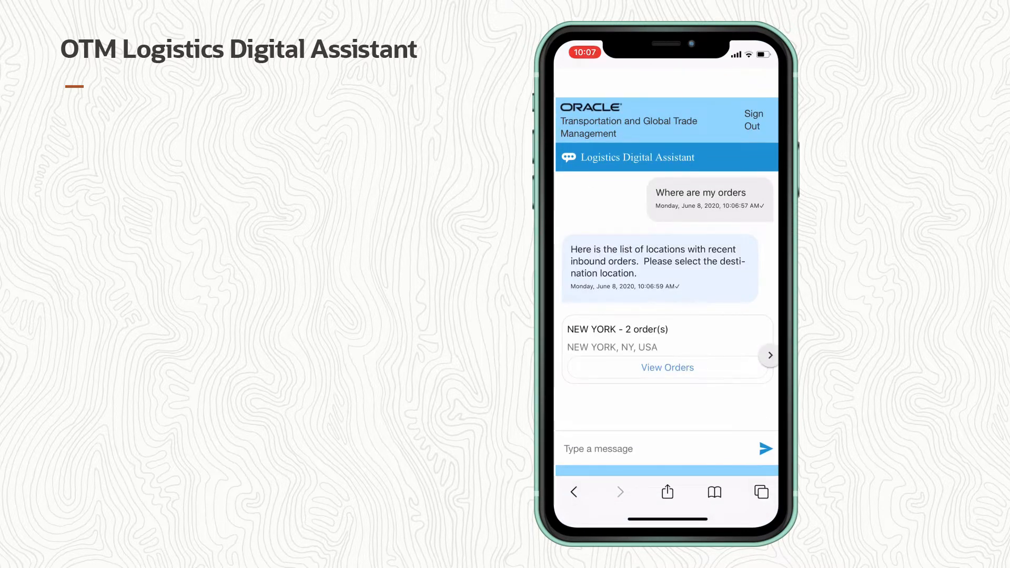
click(667, 367)
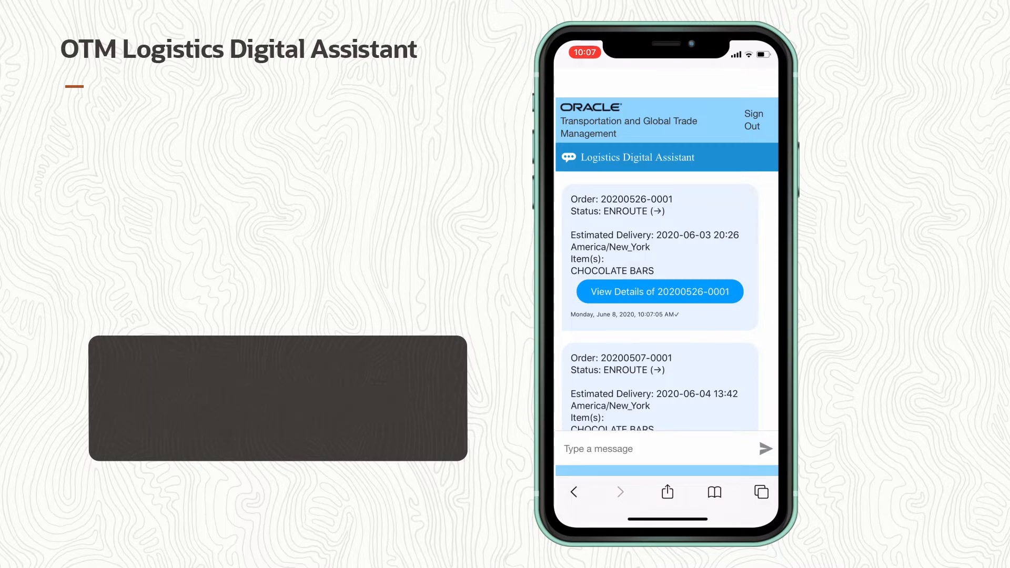
click(658, 292)
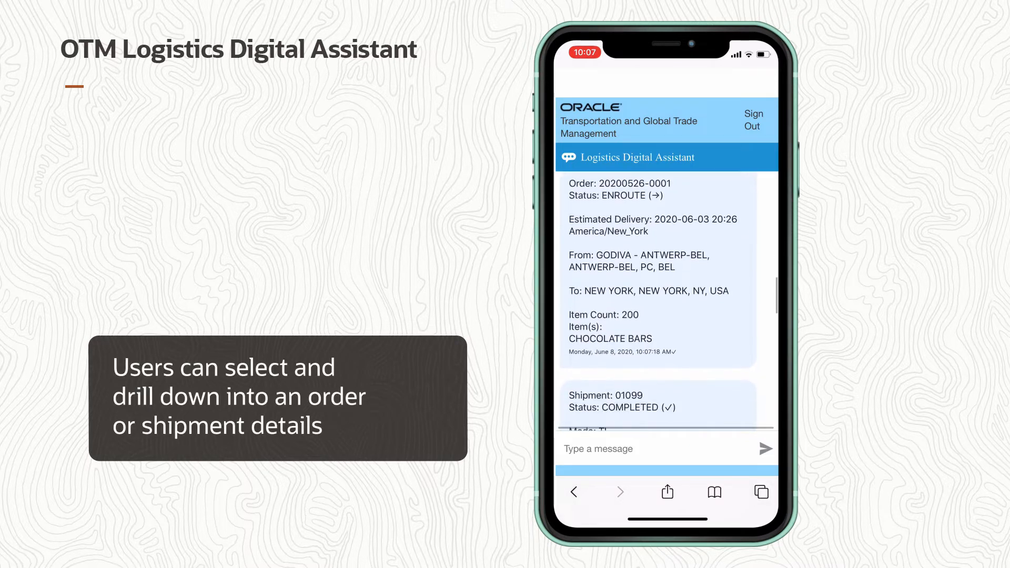
scroll(down, 3)
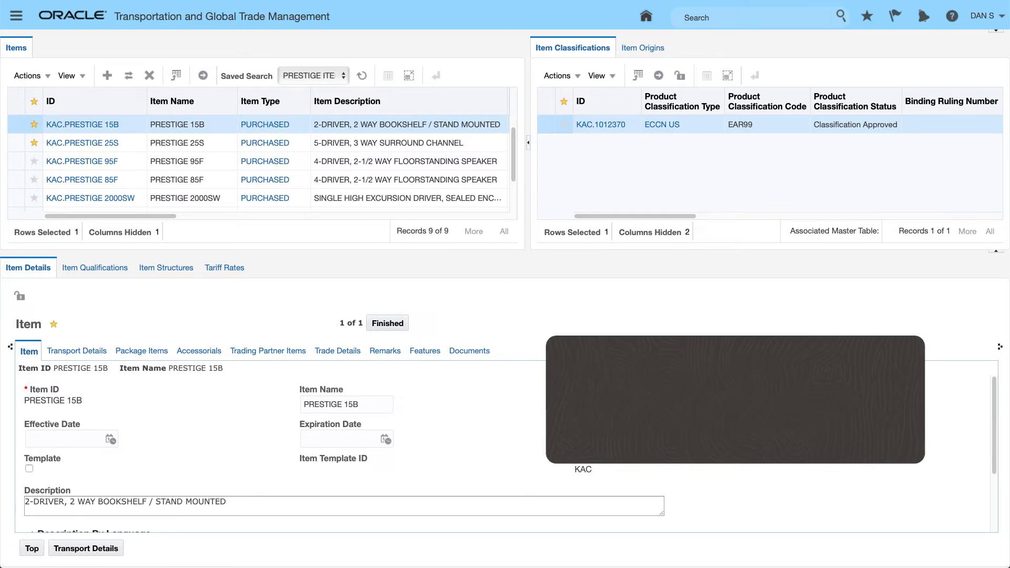
click(29, 76)
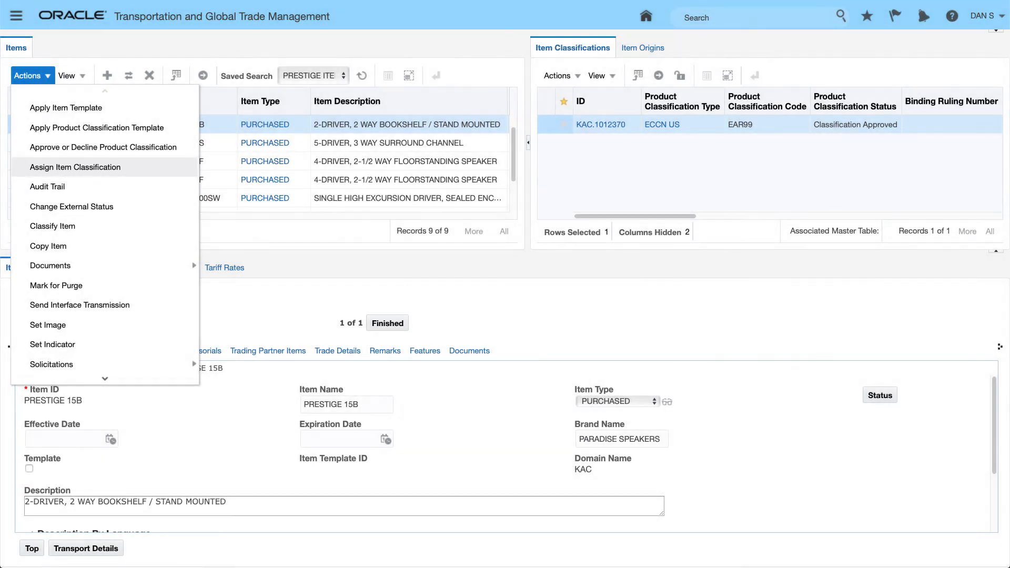
click(558, 76)
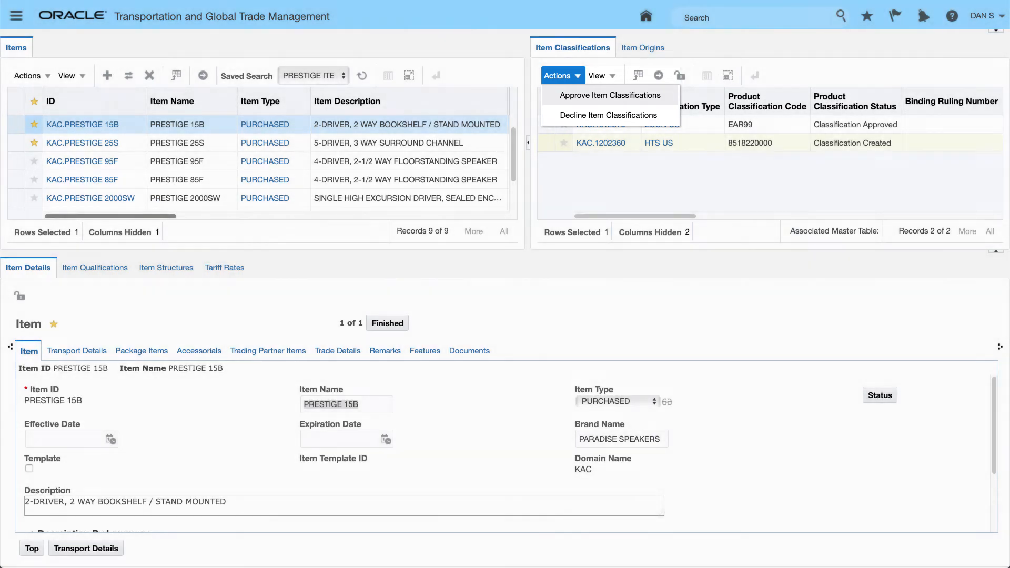
click(608, 95)
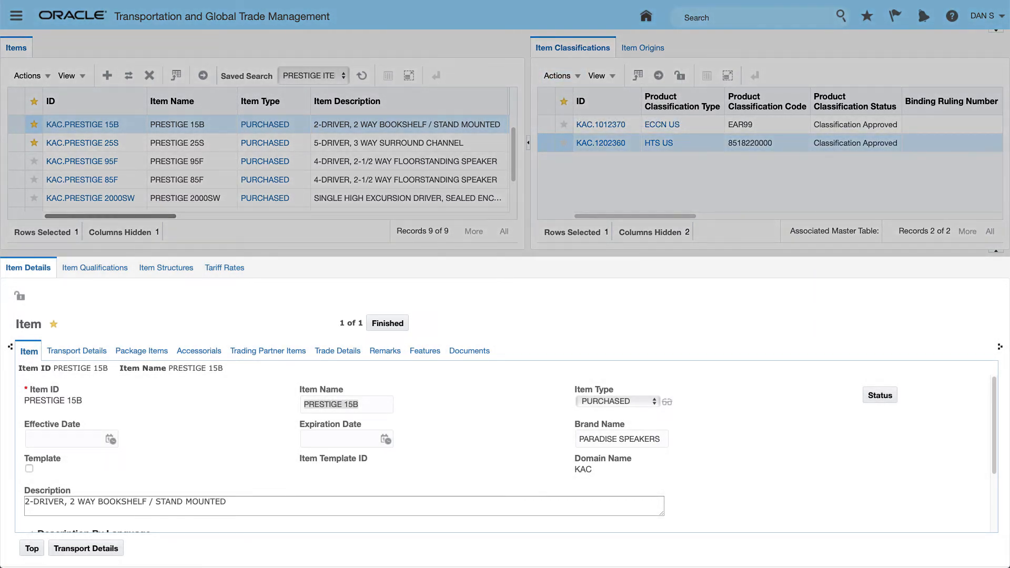
click(337, 350)
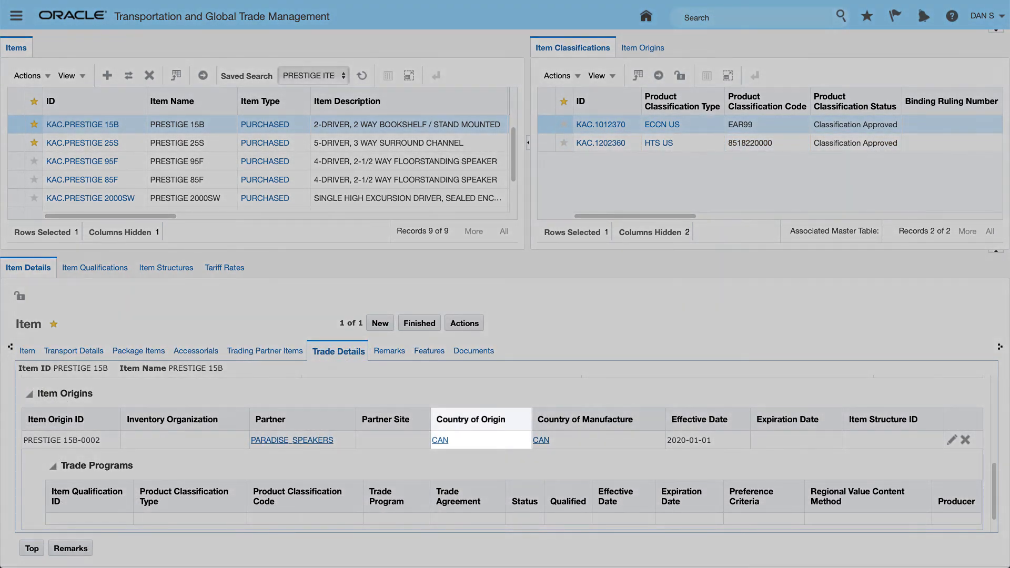
Step: Run Tariff Eligibility Screening on PRESTIGE 15B, listing the GENERAL - GENERAL RATE program at 0.0
click(28, 76)
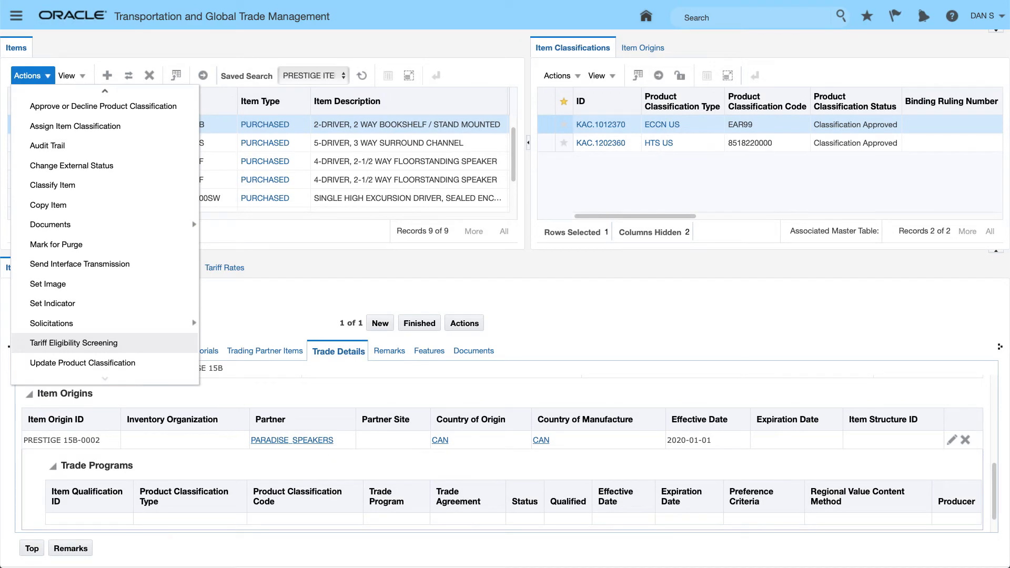
click(74, 342)
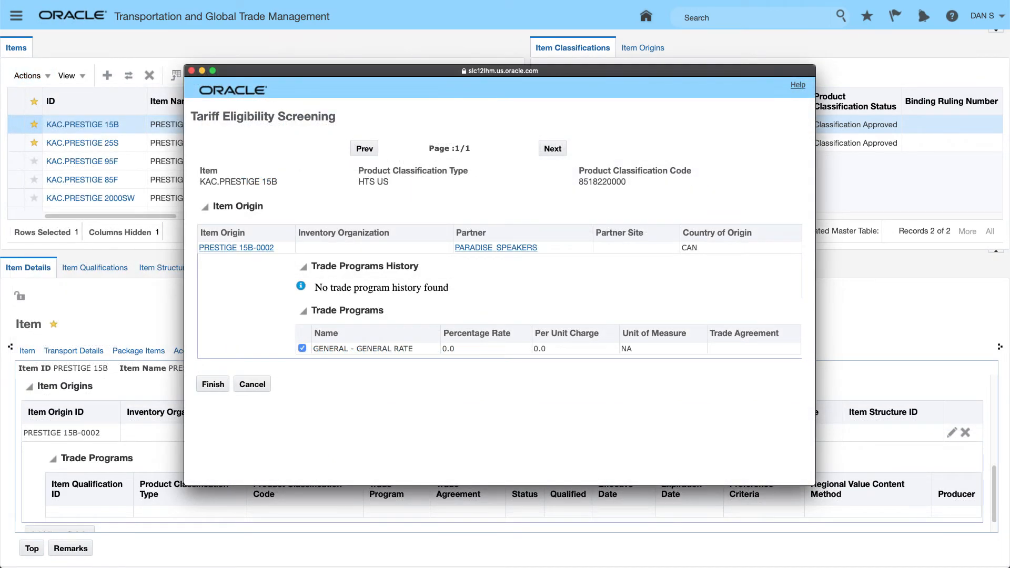